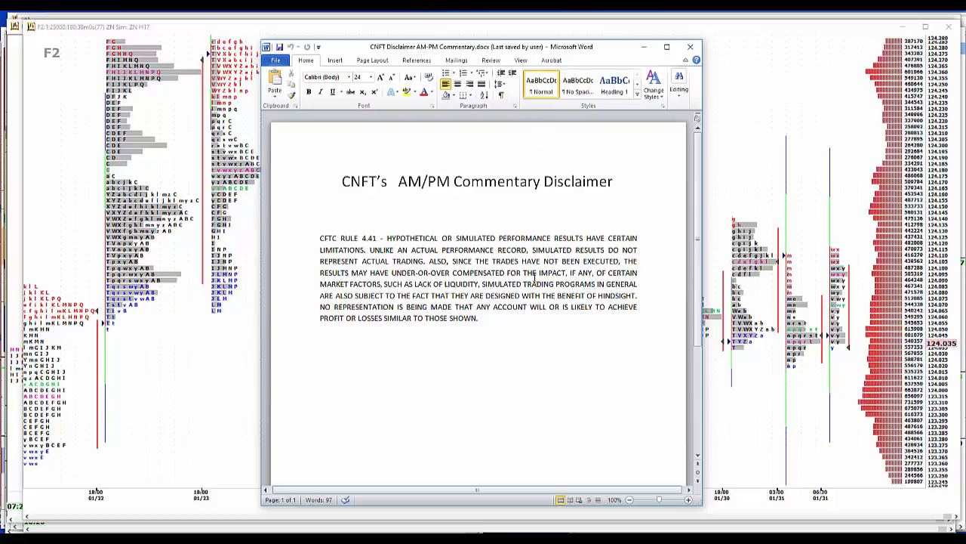
# Dismiss the Word commentary disclaimer to reveal the Treasury market profile chart.
pyautogui.click(320, 181)
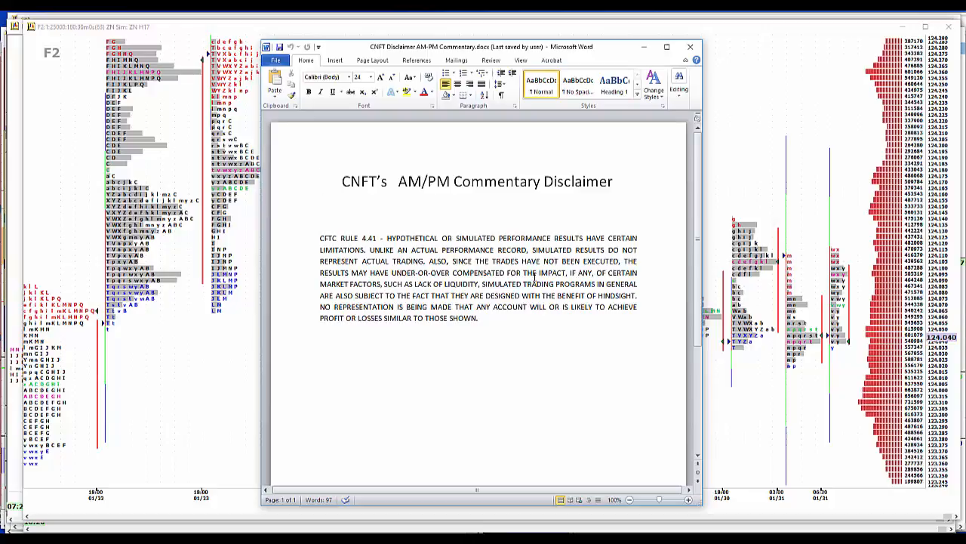
pyautogui.click(321, 181)
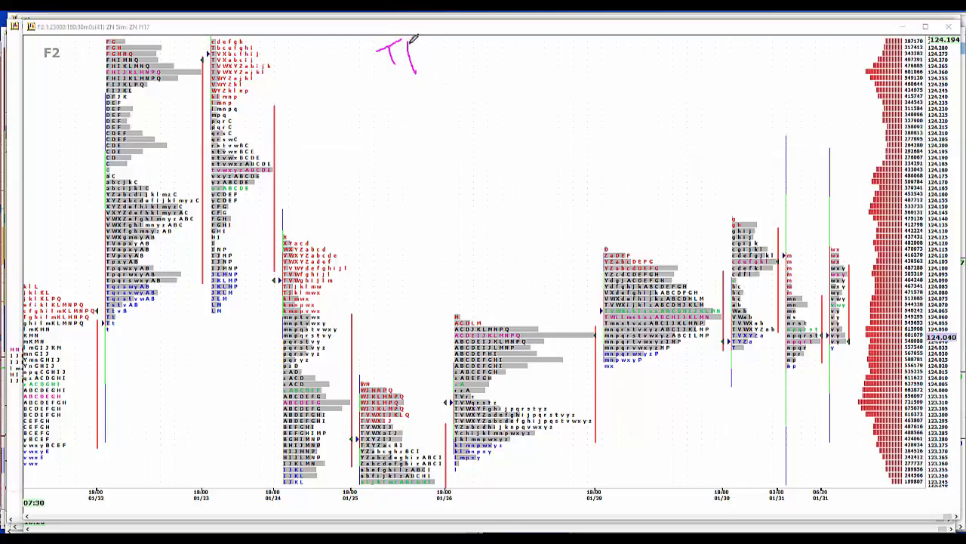
# Write 'TR' above the Treasury chart and add blue marks along the price scale.
pyautogui.moveTo(423, 42); pyautogui.dragTo(427, 72)
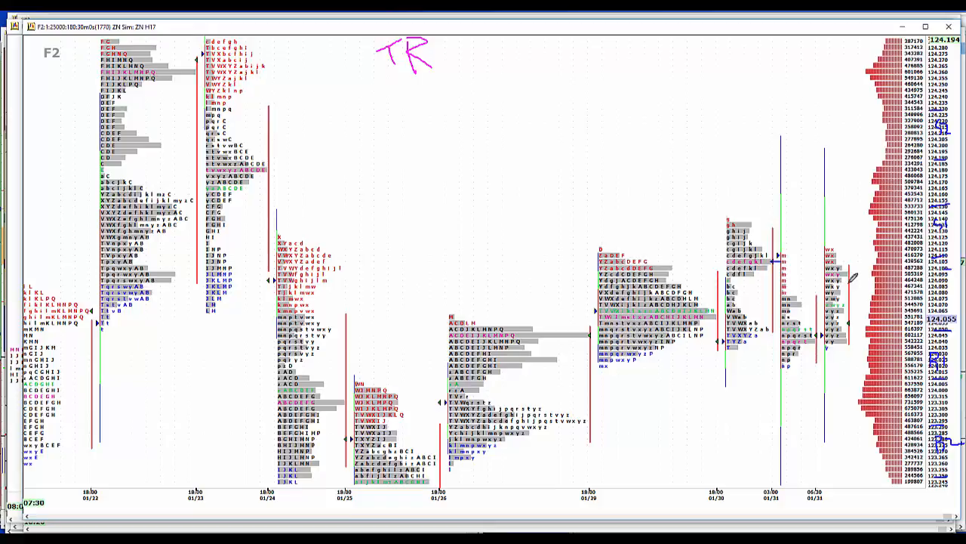
pyautogui.moveTo(748, 170)
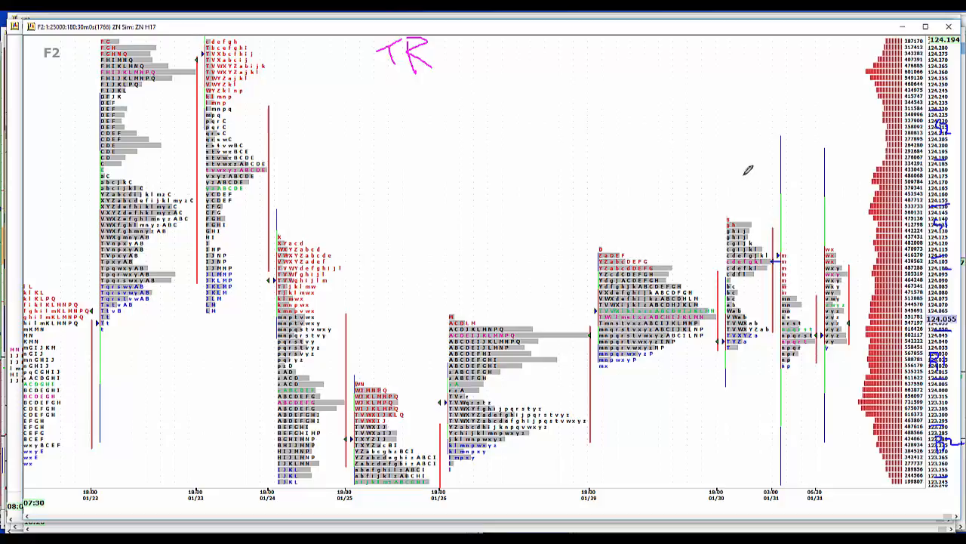
pyautogui.moveTo(467, 141)
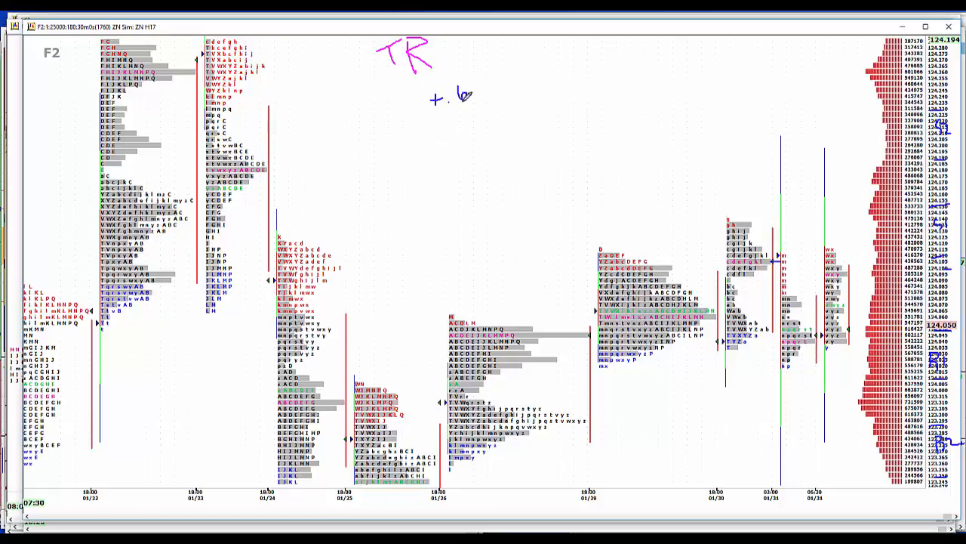
pyautogui.moveTo(445, 148)
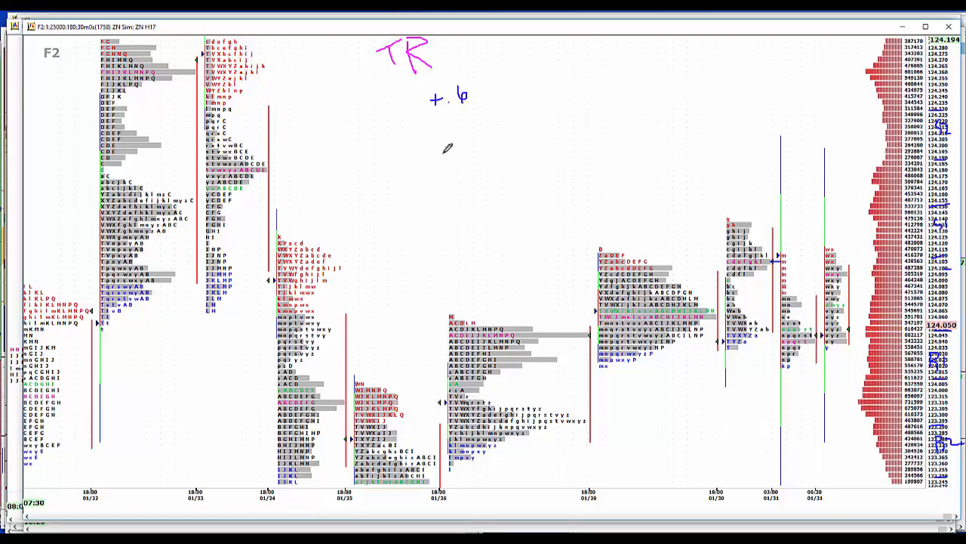
# Write +.7 and 112.3 beneath +.6 and 55.3, circling 55.3 and 112.3.
pyautogui.moveTo(442, 139); pyautogui.dragTo(465, 128)
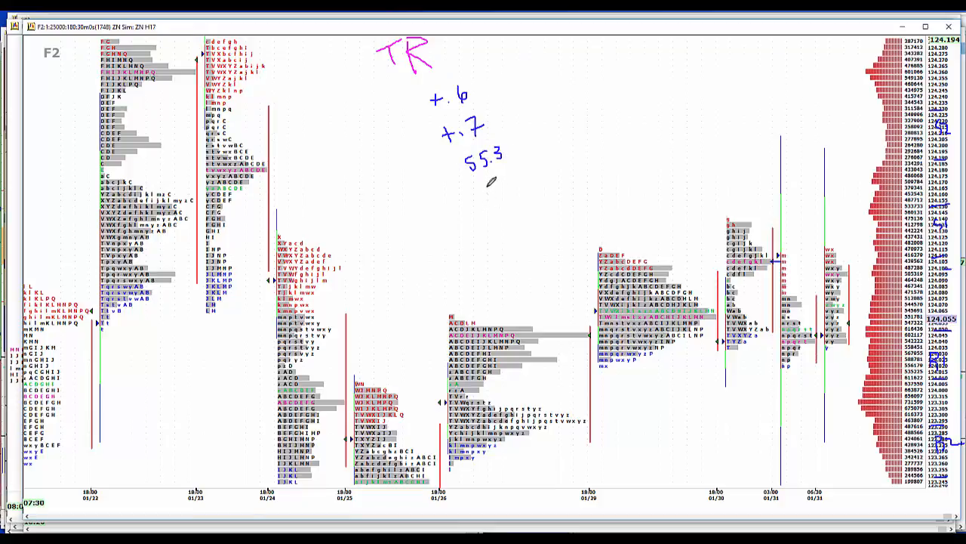
pyautogui.moveTo(483, 189); pyautogui.dragTo(487, 207)
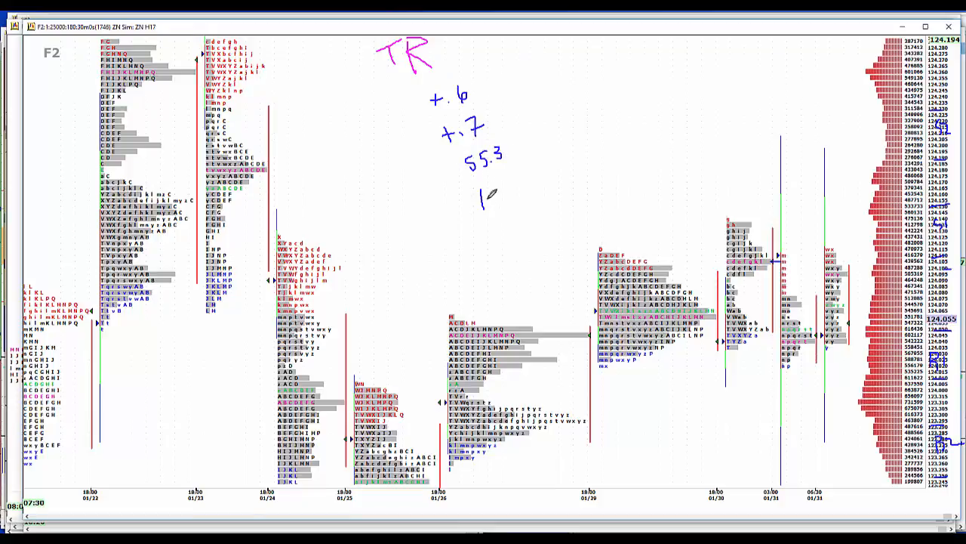
pyautogui.moveTo(482, 197); pyautogui.dragTo(521, 192)
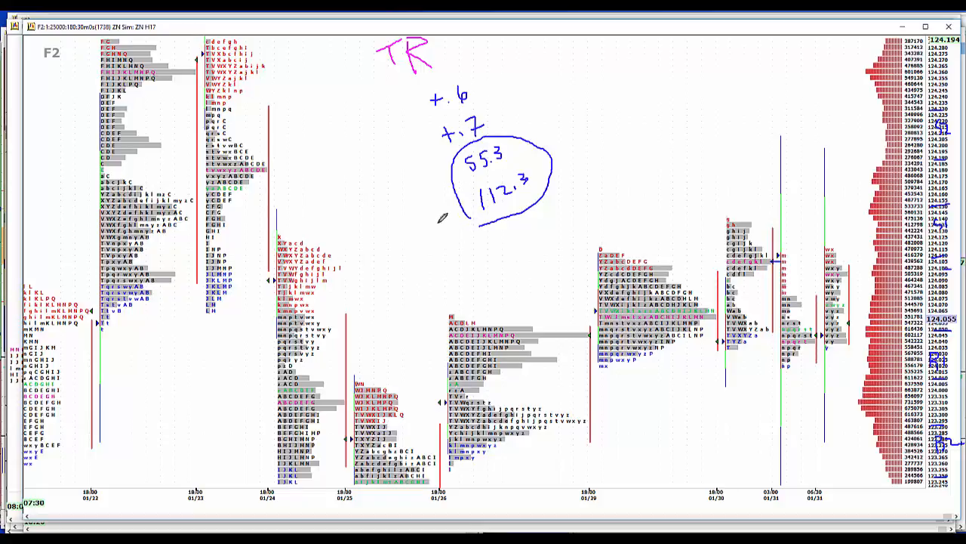
pyautogui.moveTo(536, 38)
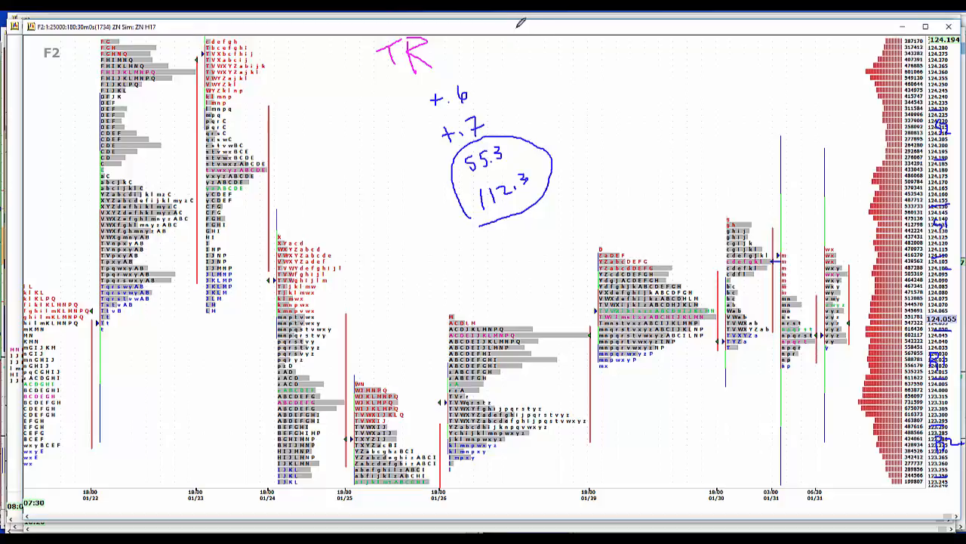
pyautogui.moveTo(491, 57)
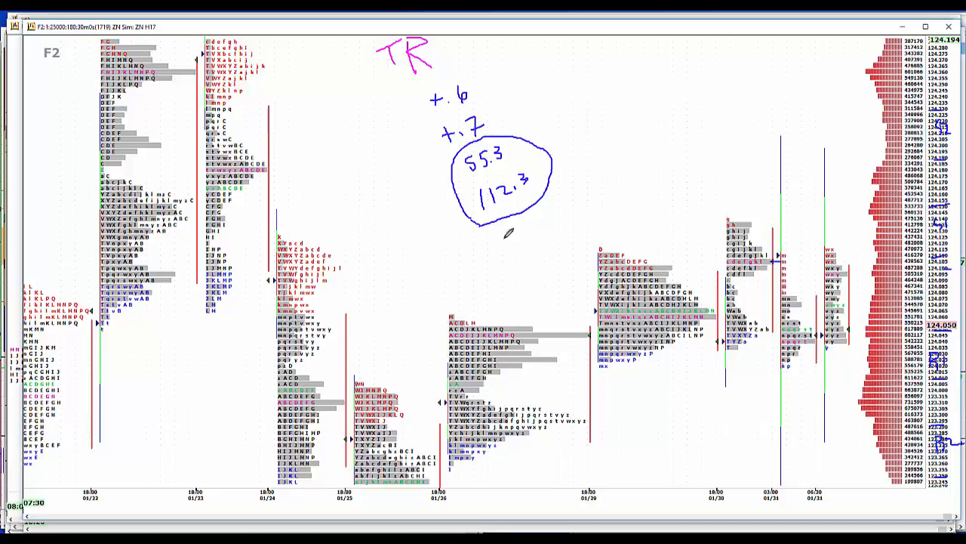
pyautogui.moveTo(560, 105)
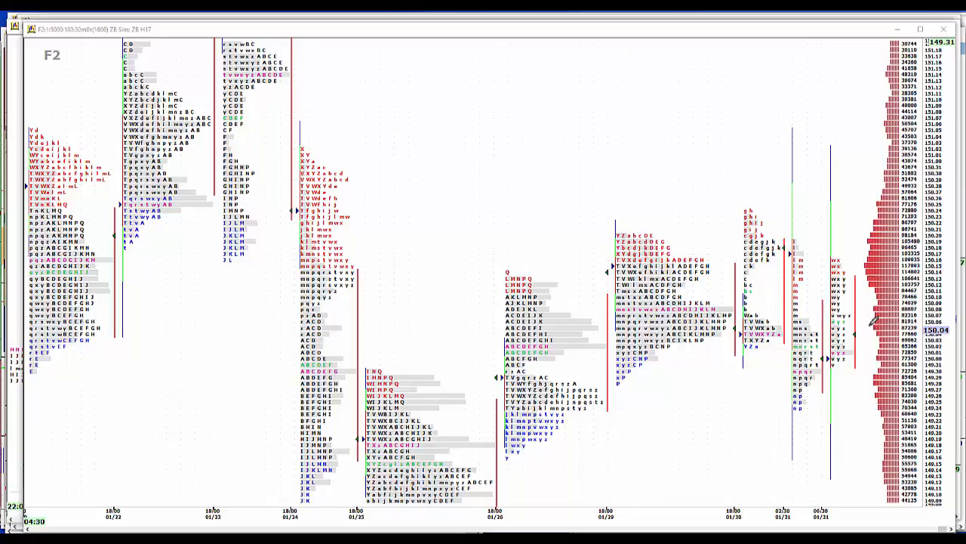
pyautogui.moveTo(940, 283)
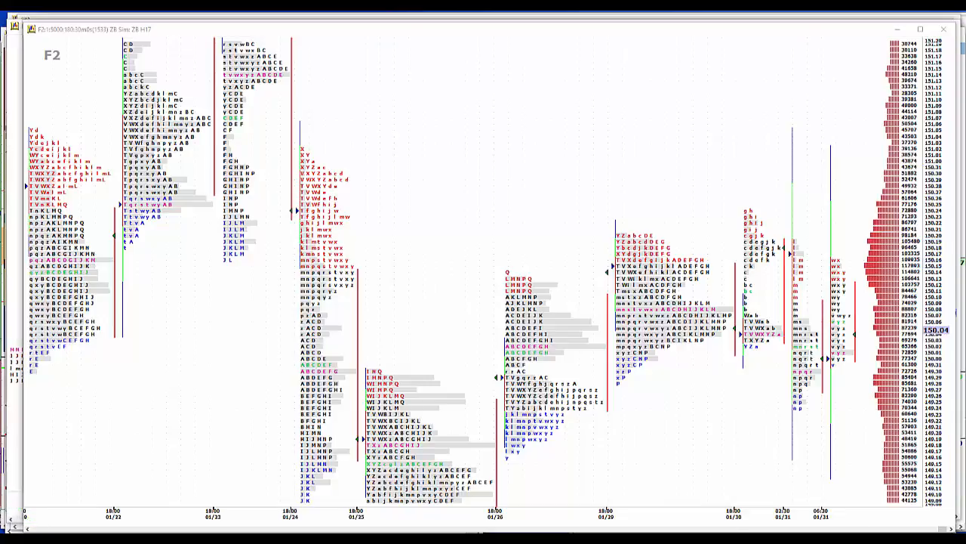
pyautogui.moveTo(826, 447)
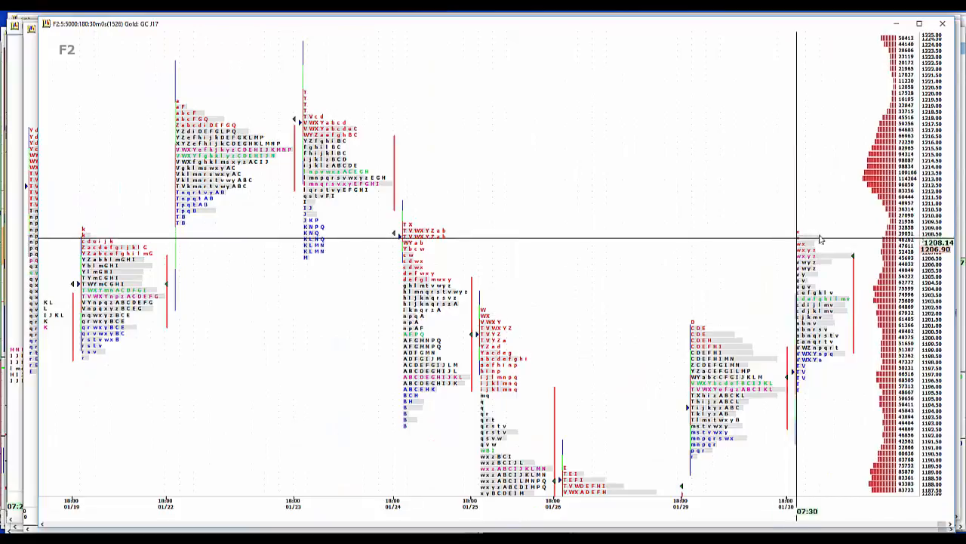
pyautogui.moveTo(840, 353)
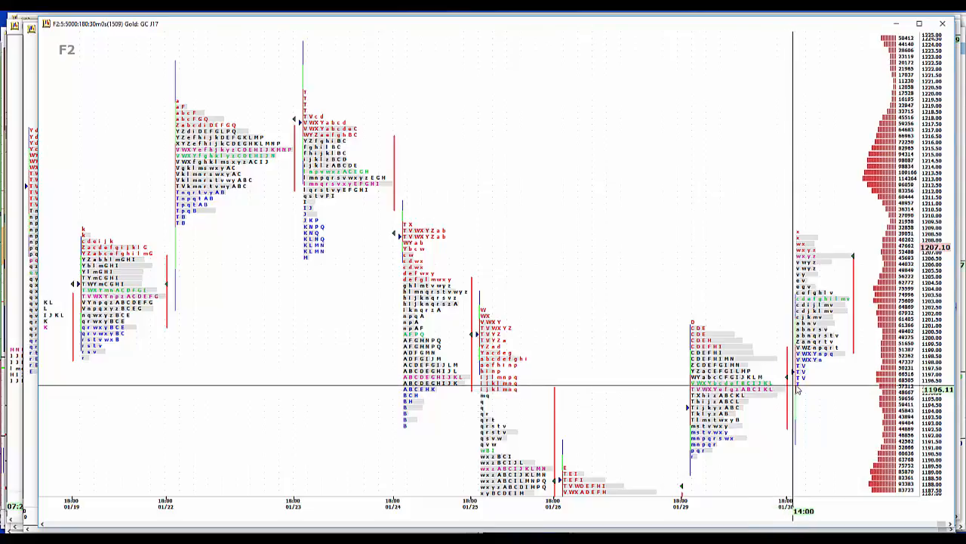
pyautogui.moveTo(836, 369)
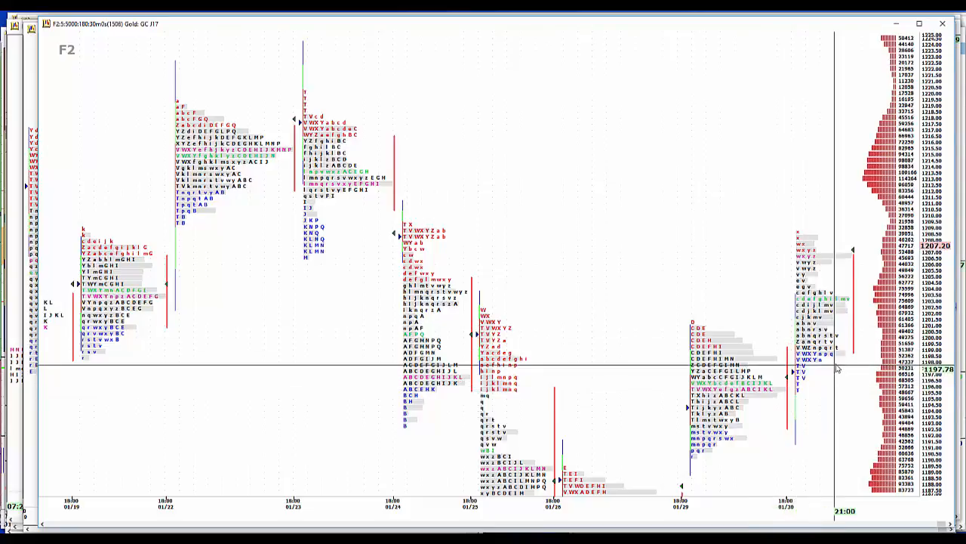
pyautogui.moveTo(838, 342)
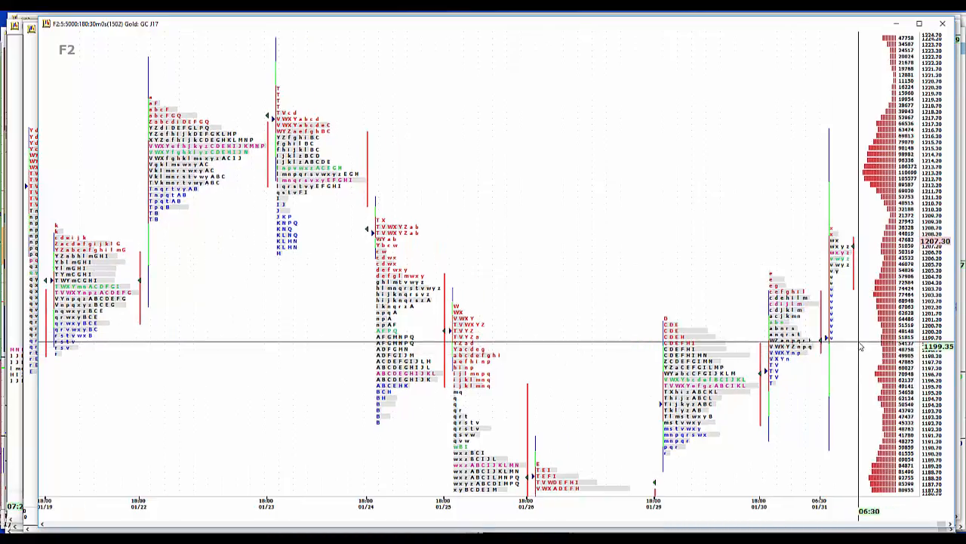
pyautogui.moveTo(861, 344)
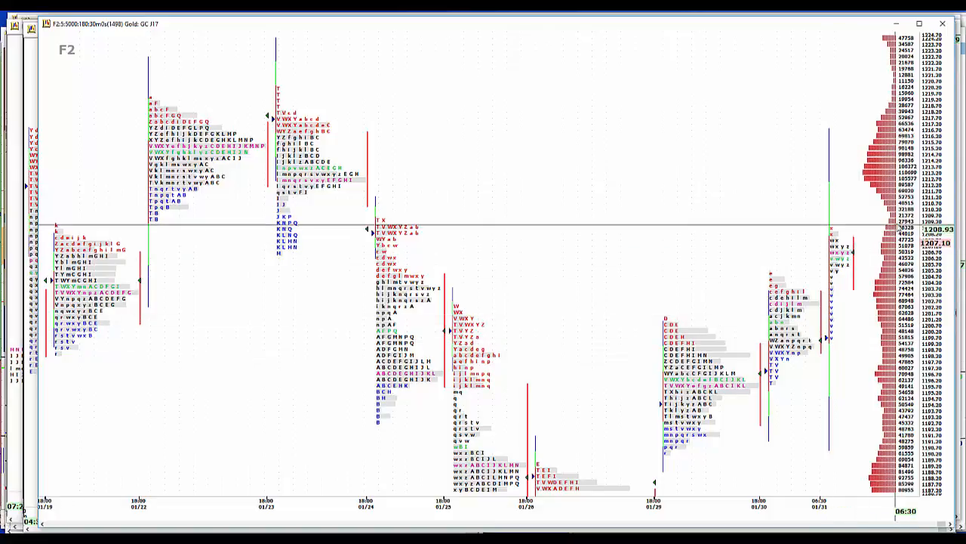
pyautogui.moveTo(324, 224)
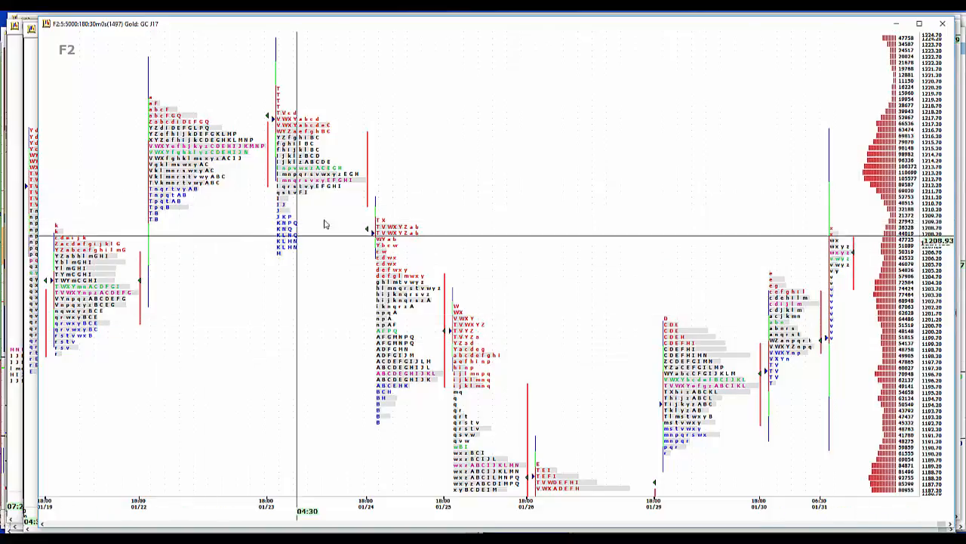
pyautogui.moveTo(550, 203)
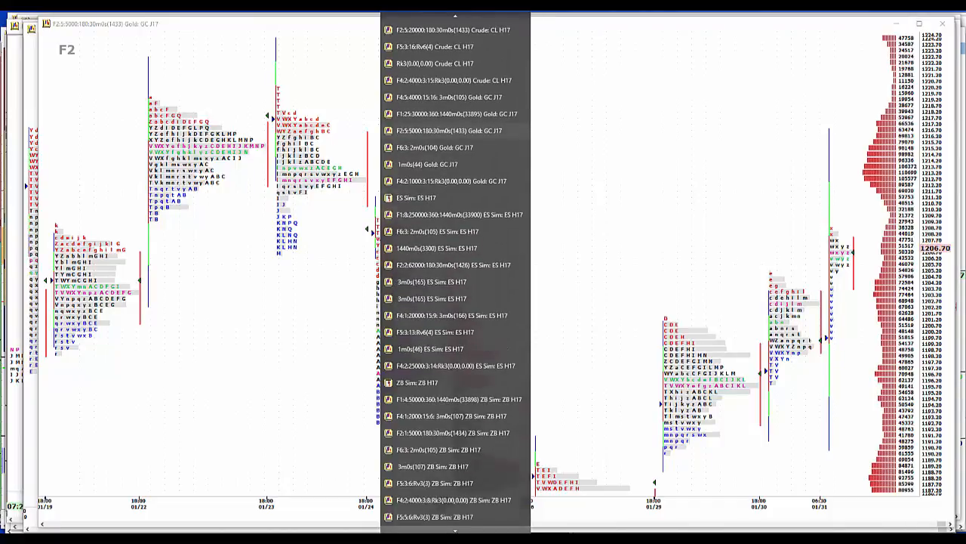
# Scroll the window list to pick the 6E H17 30-minute euro chart.
pyautogui.scroll(-3)
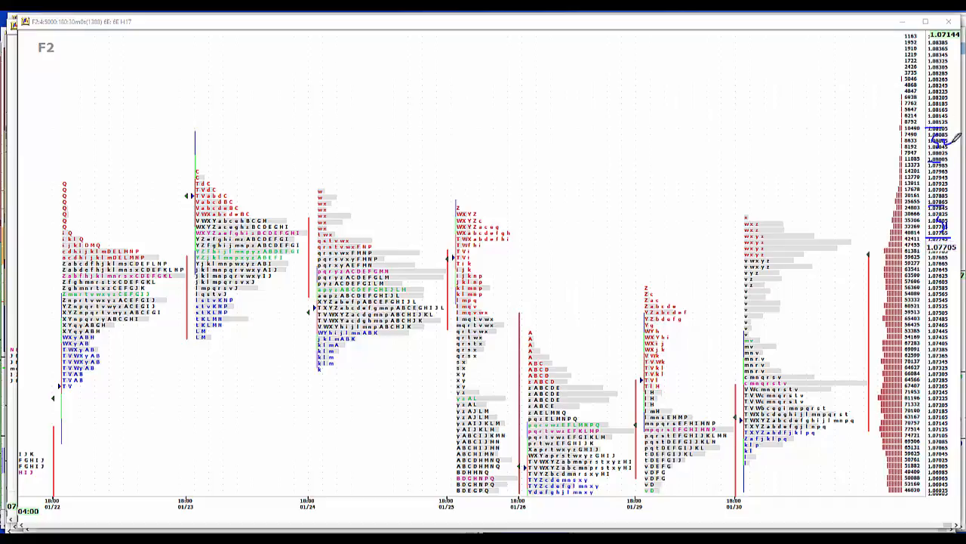
pyautogui.moveTo(808, 353)
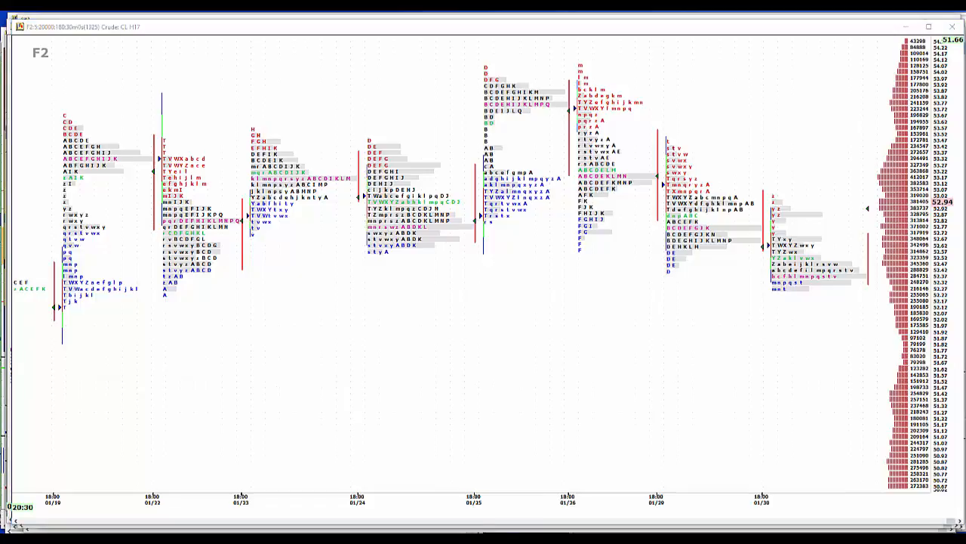
pyautogui.moveTo(716, 179)
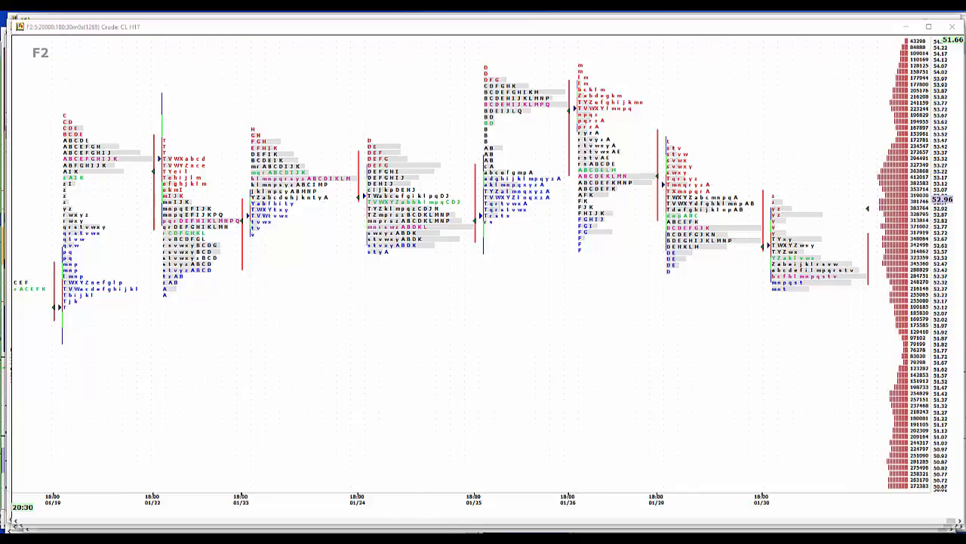
pyautogui.moveTo(631, 463)
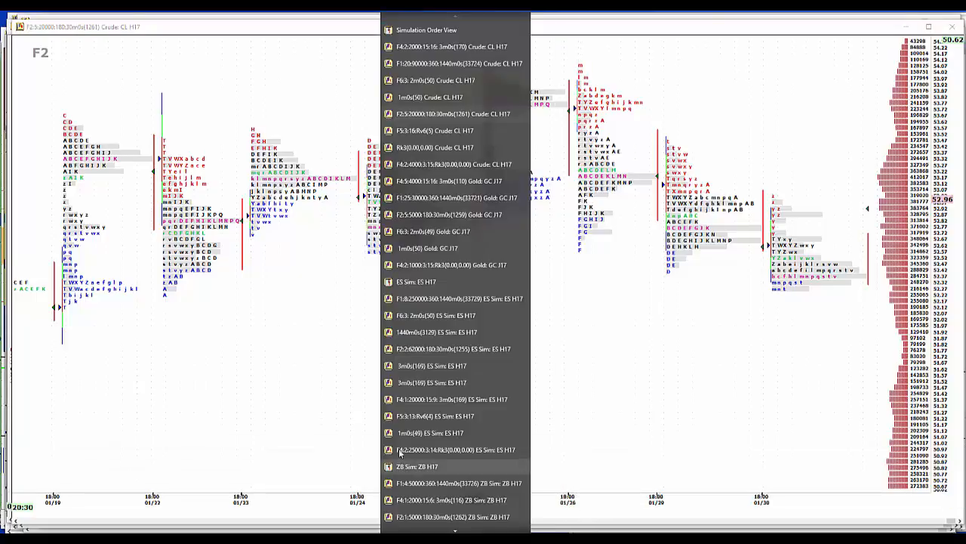
# Show the ES Sim H17 daily chart and reset its Market Profile splits.
pyautogui.click(452, 298)
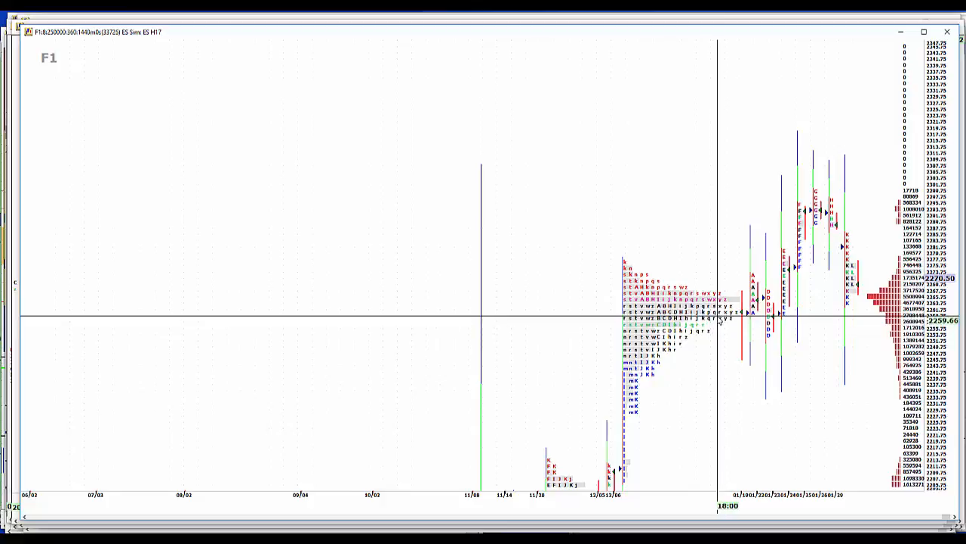
pyautogui.rightClick(717, 177)
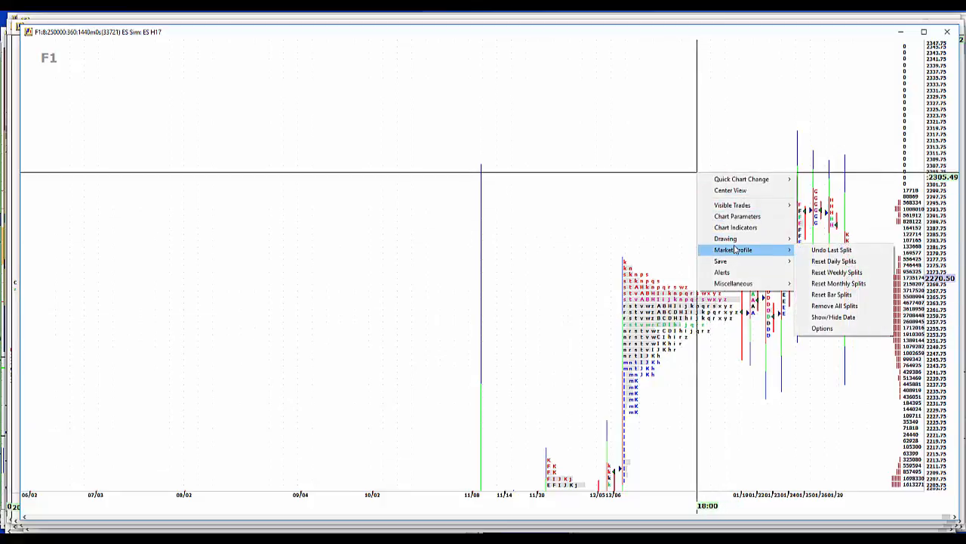
pyautogui.click(838, 283)
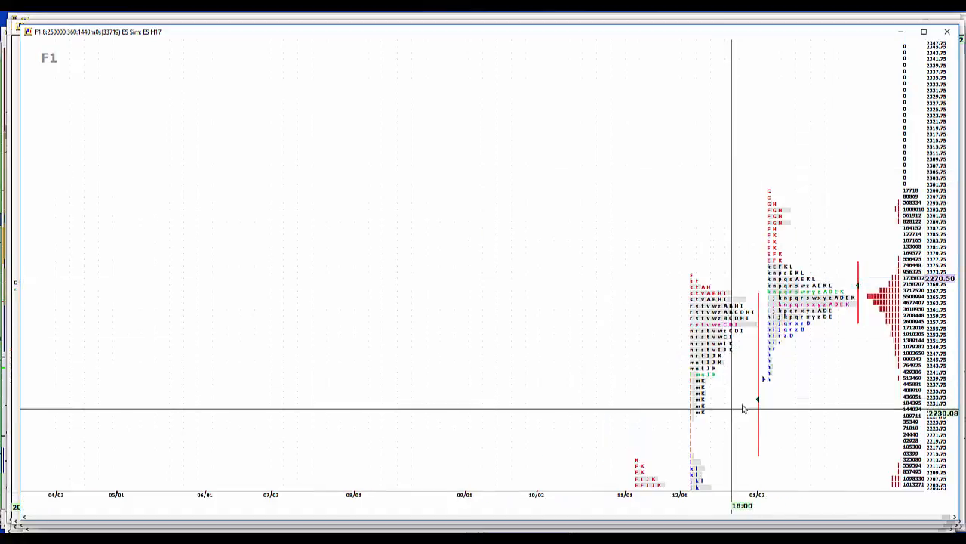
pyautogui.moveTo(746, 404)
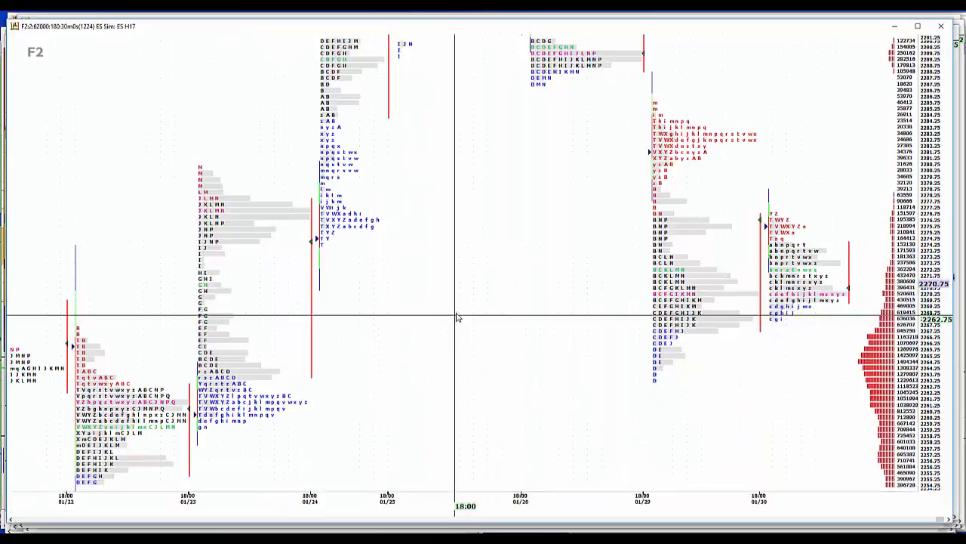
pyautogui.moveTo(844, 262)
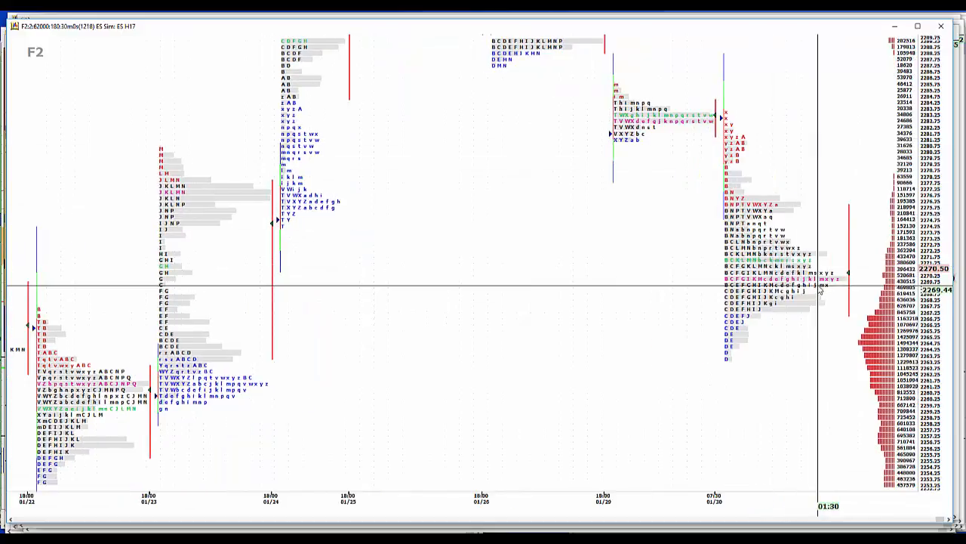
pyautogui.moveTo(801, 294)
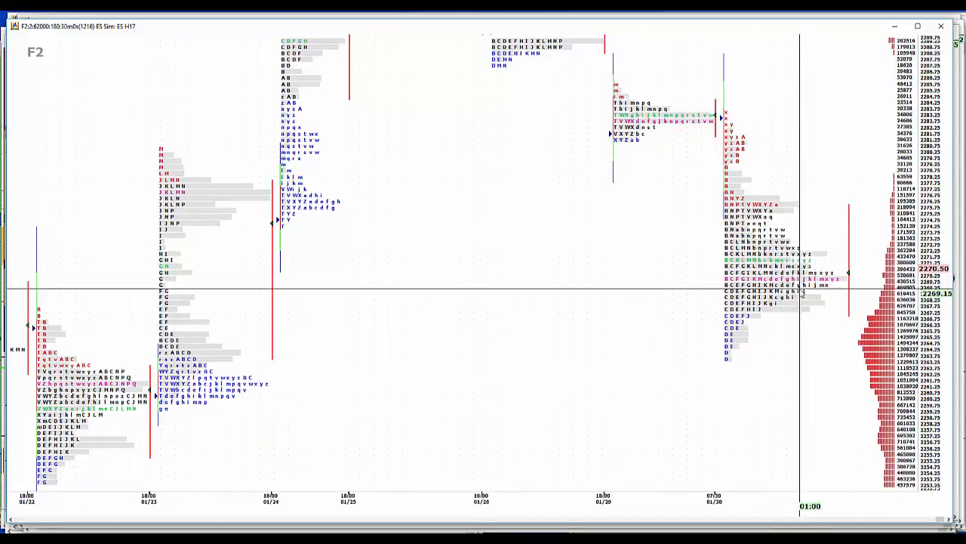
pyautogui.moveTo(828, 241)
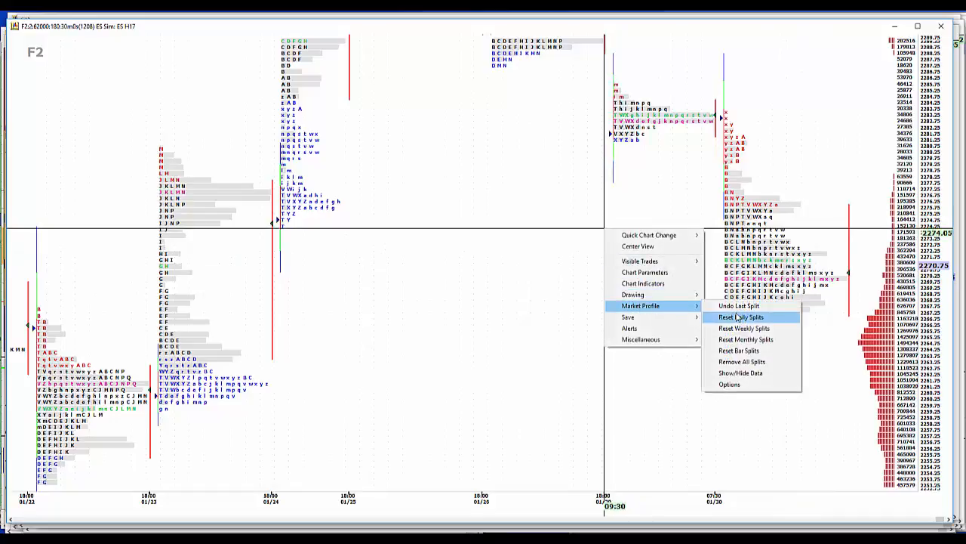
# Apply Market Profile > Reset Daily Splits on the ES Sim 30-minute chart.
pyautogui.click(741, 316)
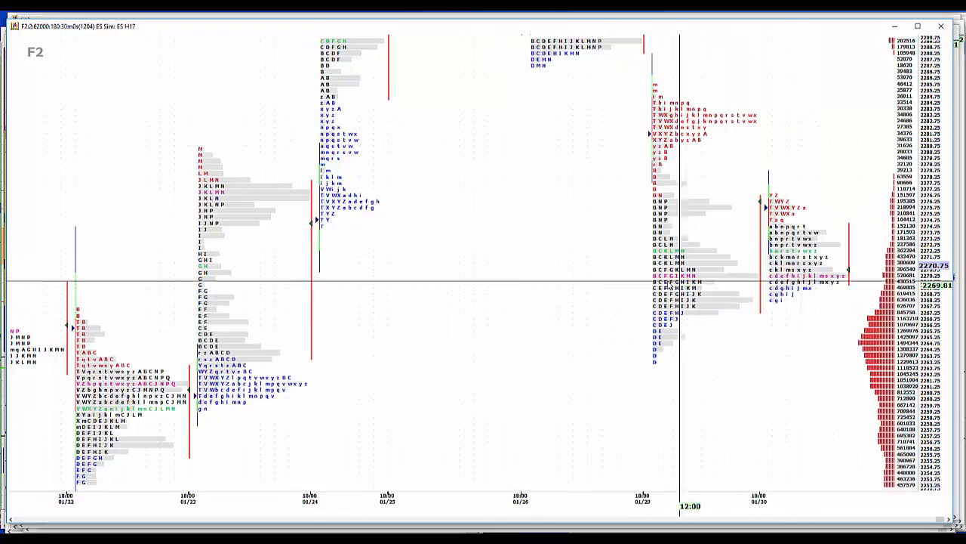
pyautogui.moveTo(738, 285)
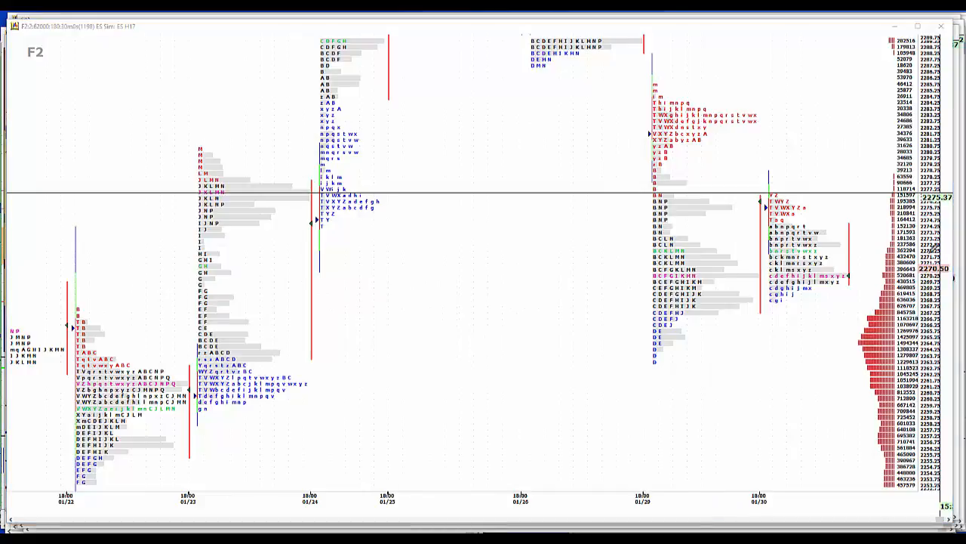
pyautogui.moveTo(853, 219)
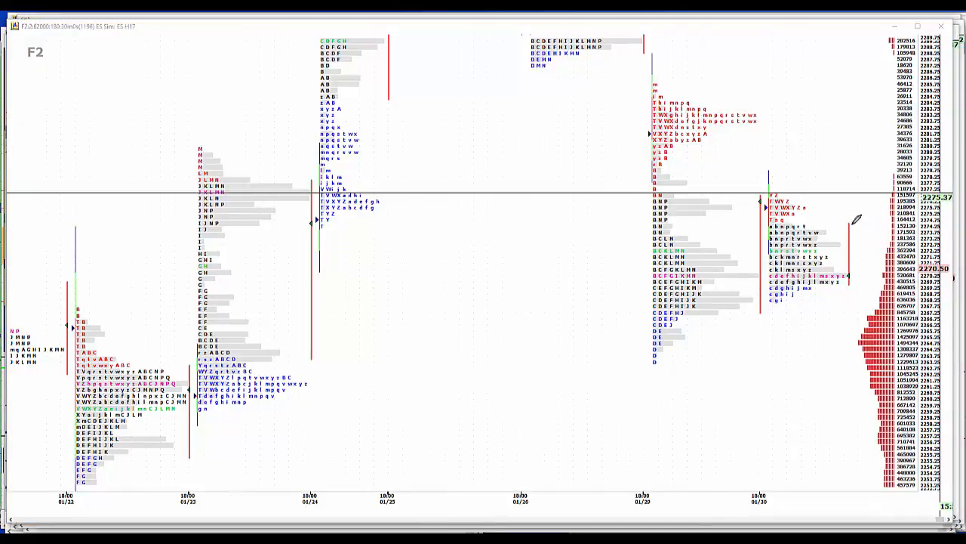